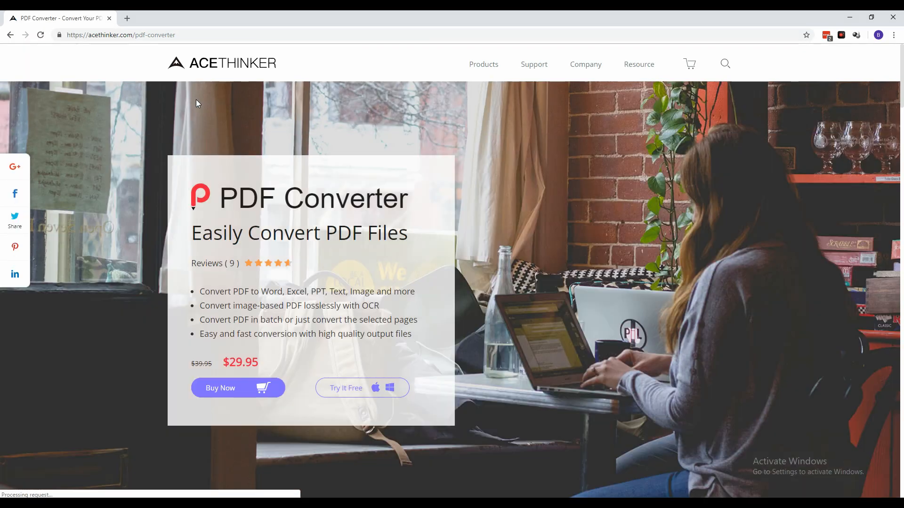
mouse_move(236, 182)
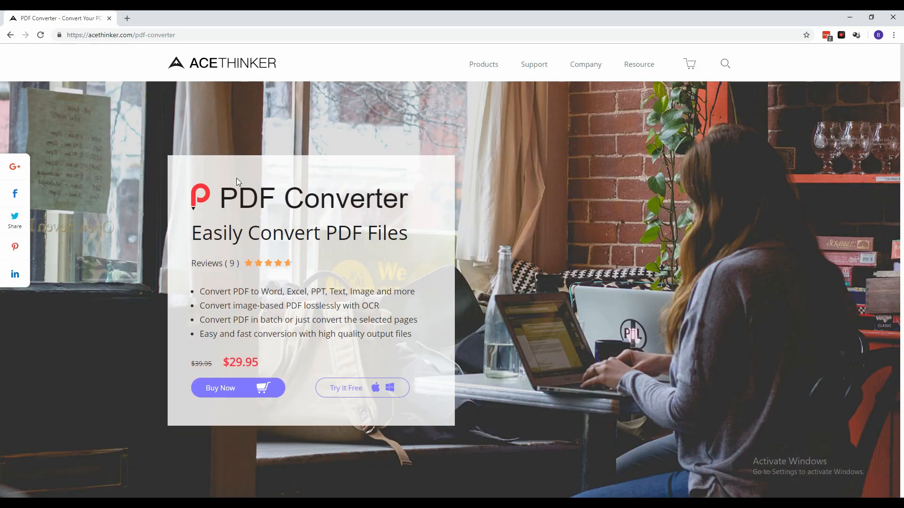
mouse_move(360, 388)
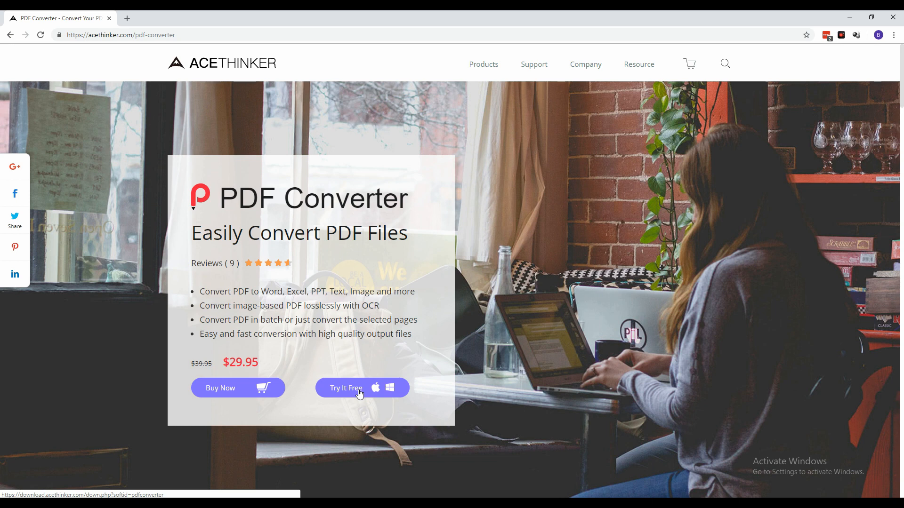
Download the AceThinker PDF Converter Windows installer with 'Try It Free'.
click(362, 388)
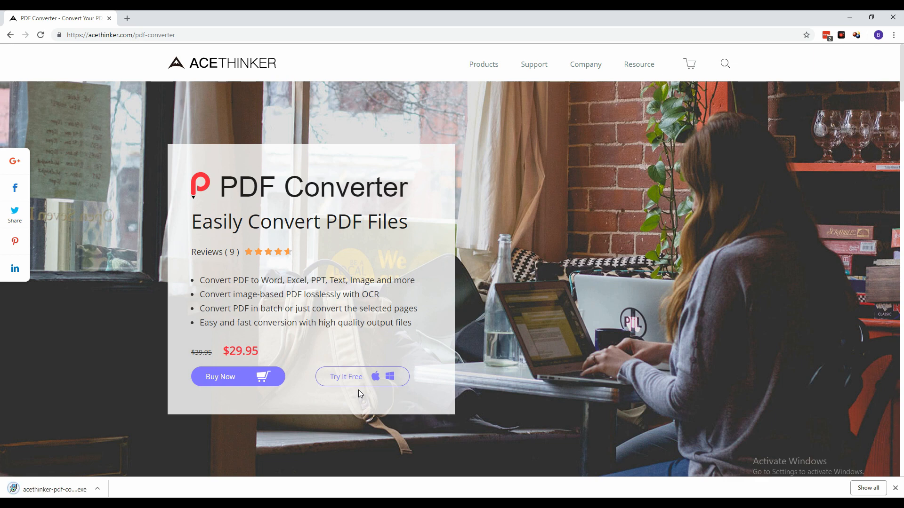
mouse_move(118, 445)
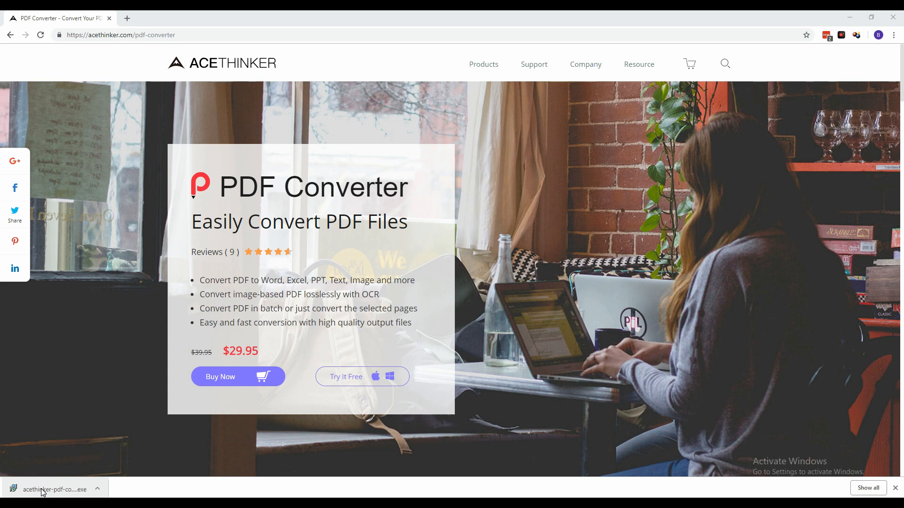
Run the installer in English, keeping the default folder and desktop shortcut, and install.
click(52, 489)
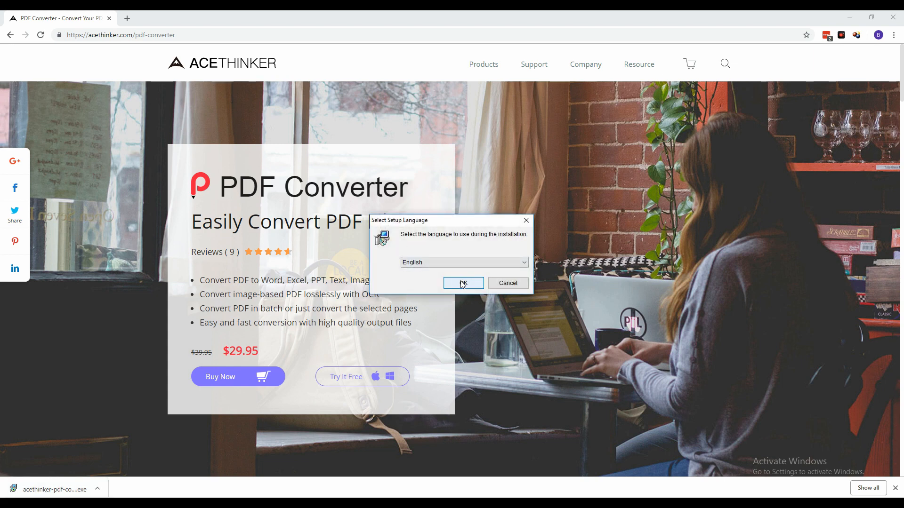
click(463, 283)
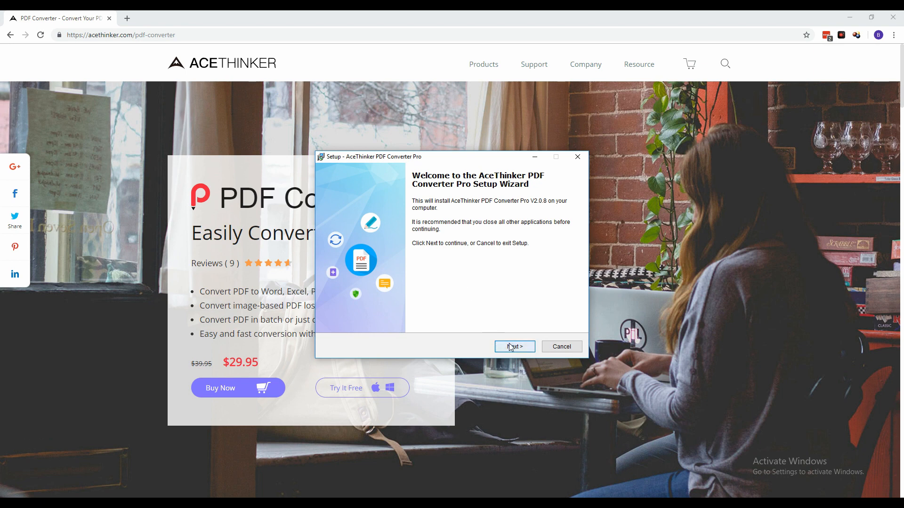
click(513, 346)
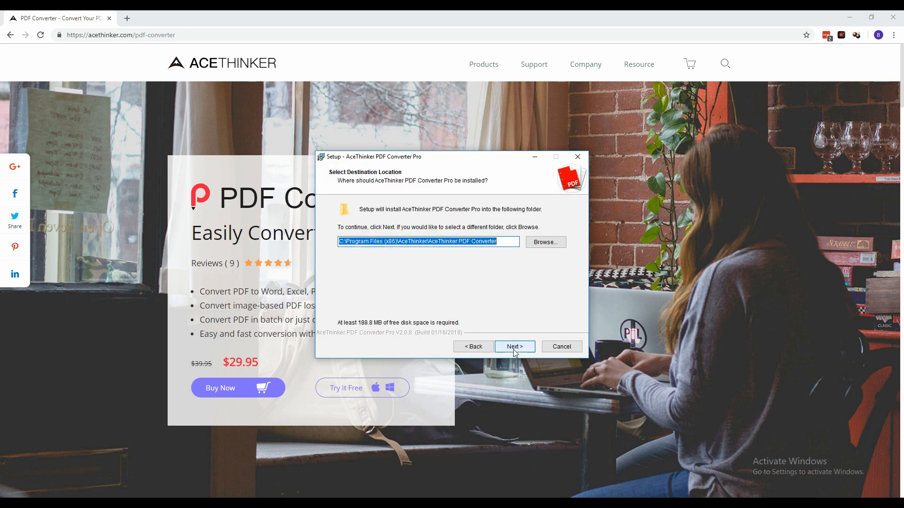
click(513, 346)
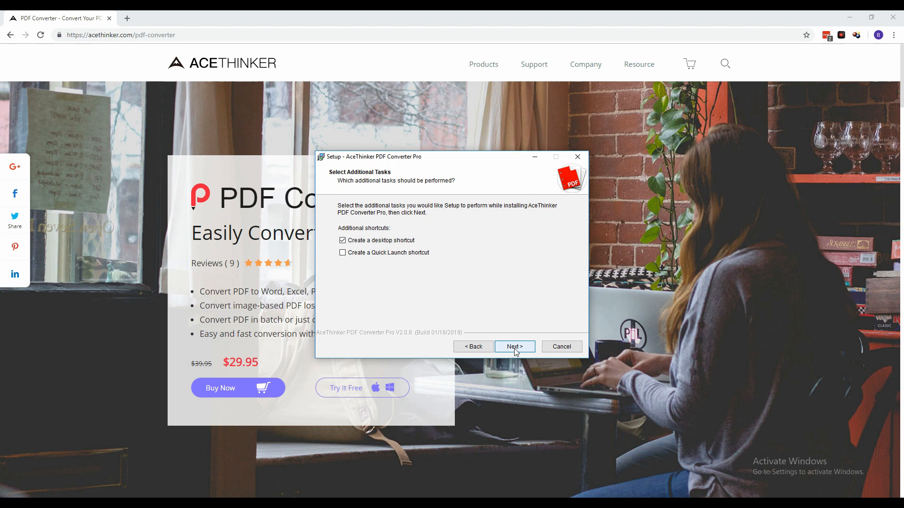
click(513, 346)
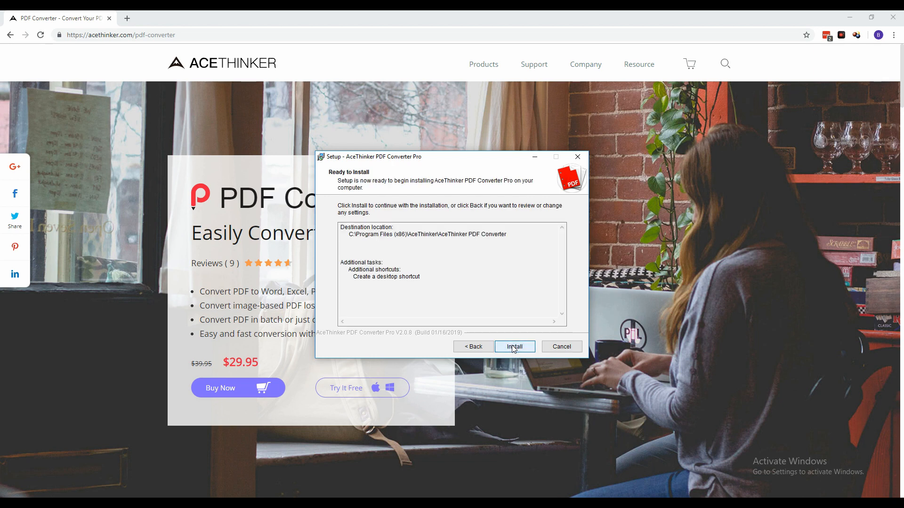
click(514, 346)
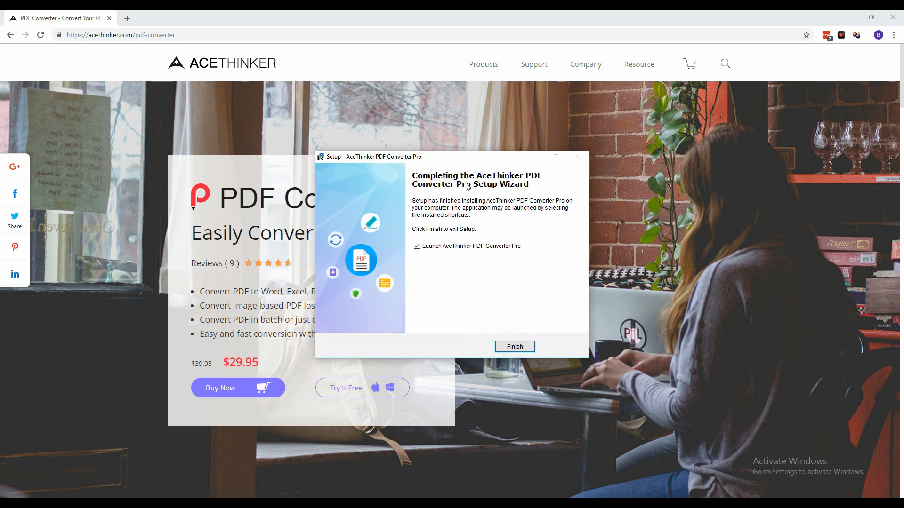
mouse_move(470, 252)
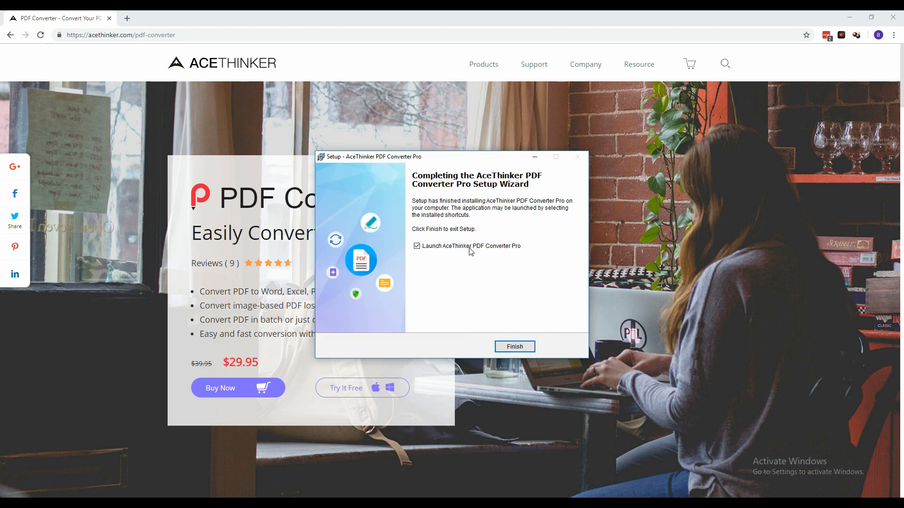
Launch the converter and sign up a new account with email, verification code and password.
click(513, 346)
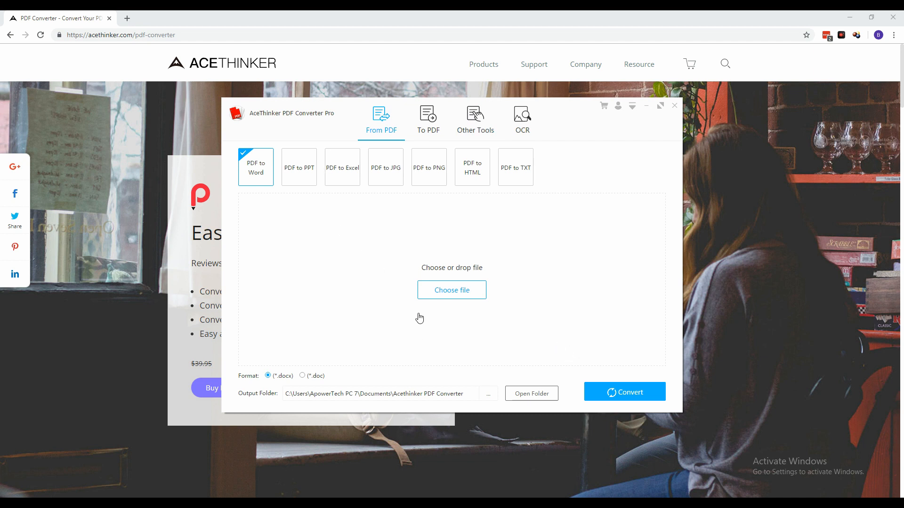
mouse_move(535, 274)
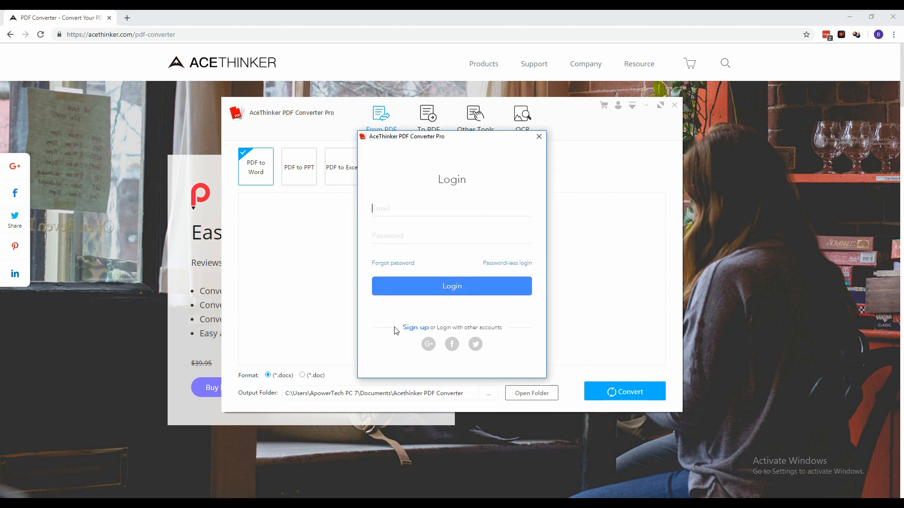
click(415, 328)
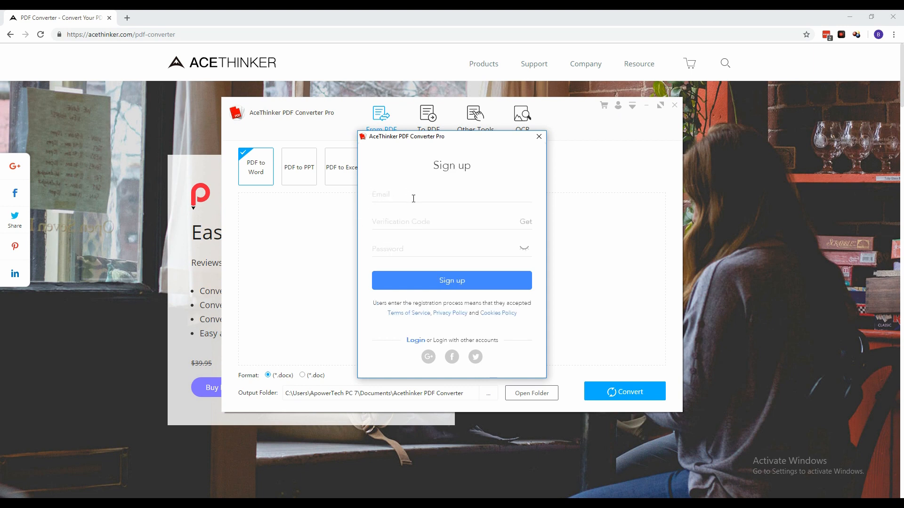
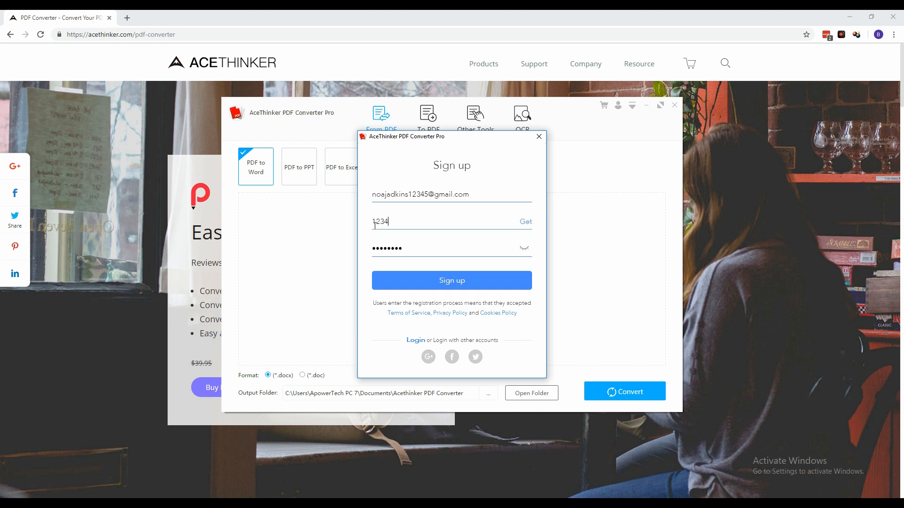
click(451, 281)
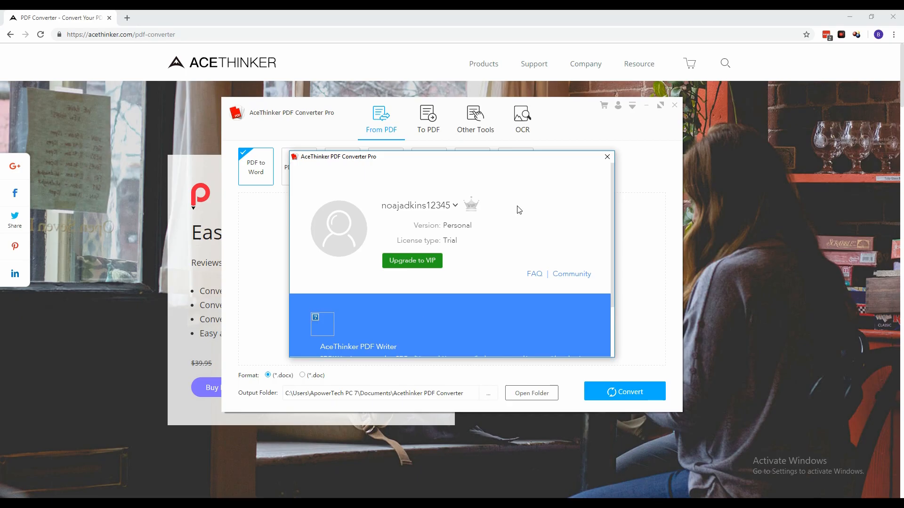
mouse_move(526, 285)
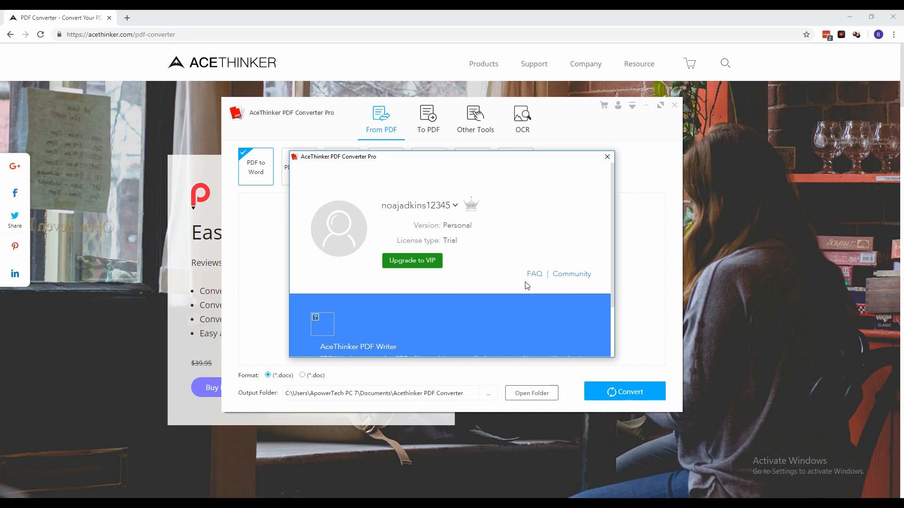
mouse_move(389, 214)
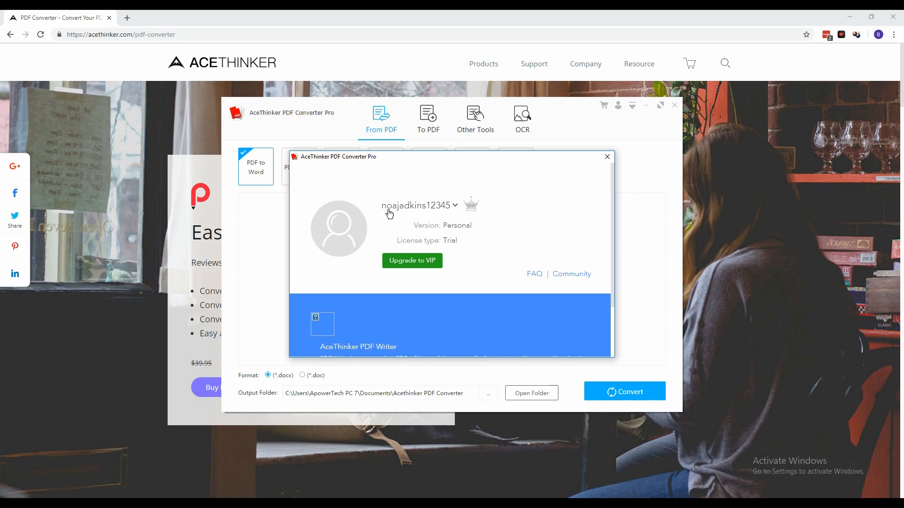
mouse_move(460, 270)
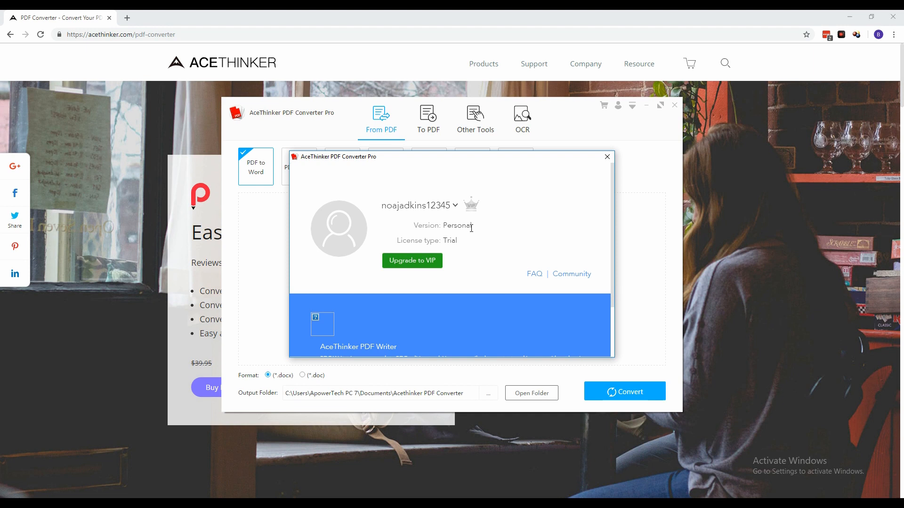
mouse_move(461, 221)
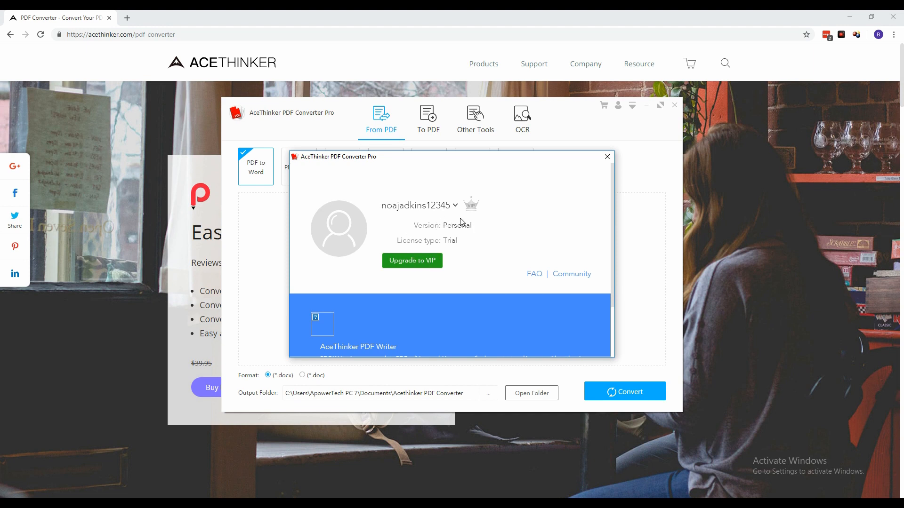
mouse_move(456, 208)
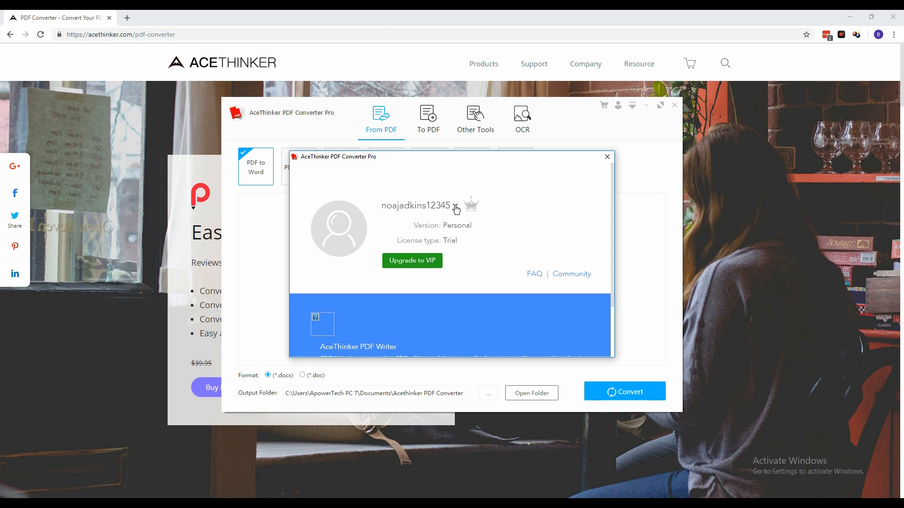
Choose Activate from the account options dropdown in the profile window.
click(455, 206)
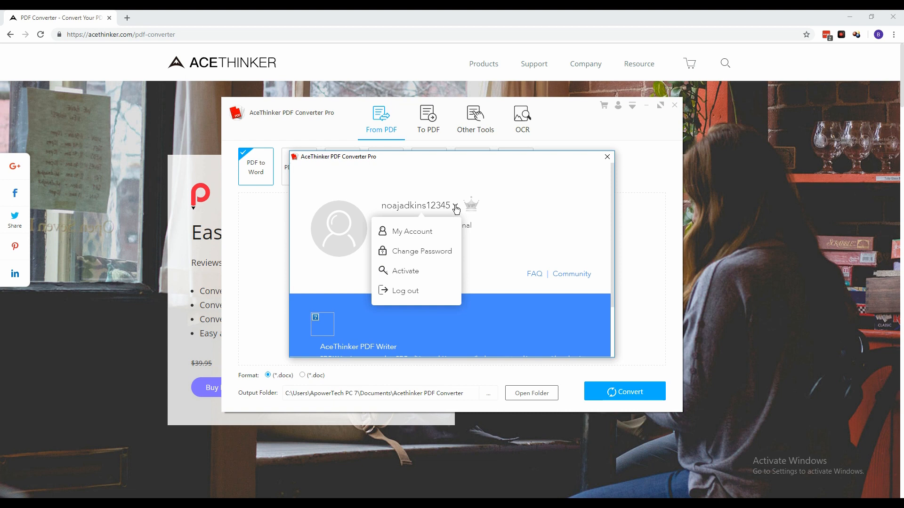
click(405, 271)
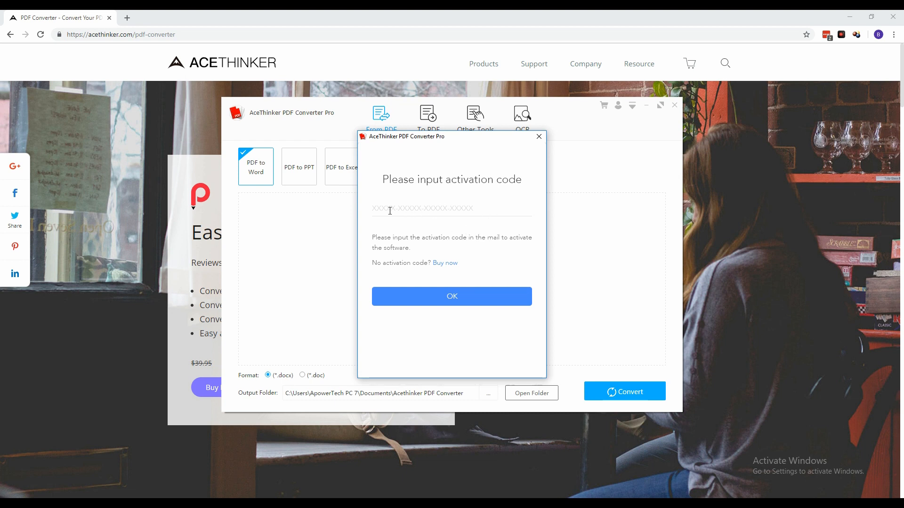
mouse_move(444, 263)
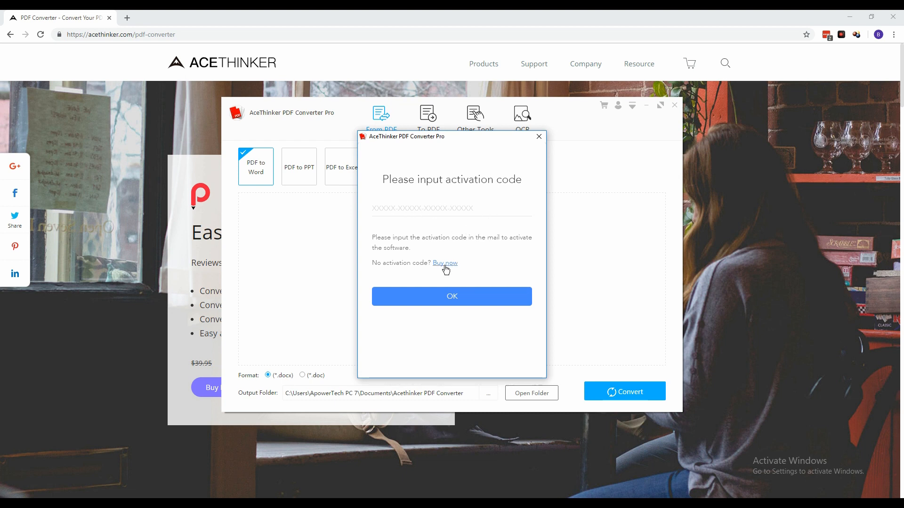
mouse_move(441, 269)
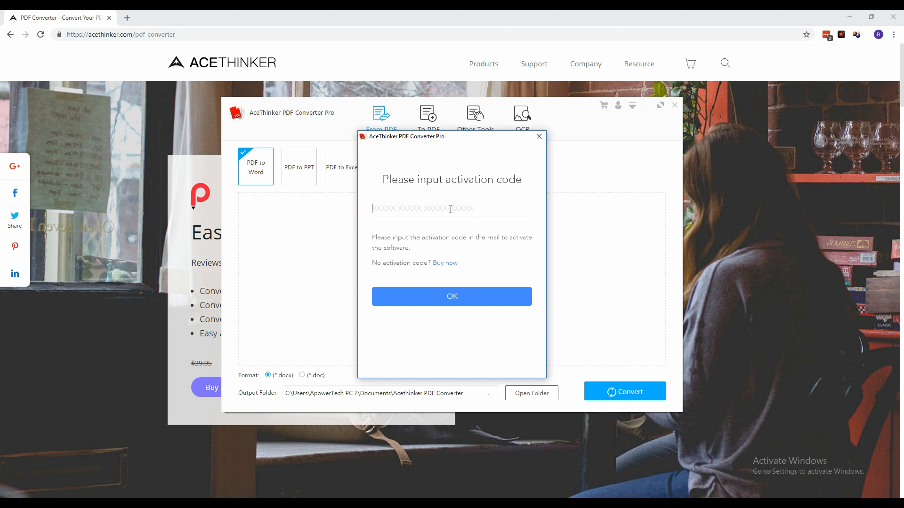
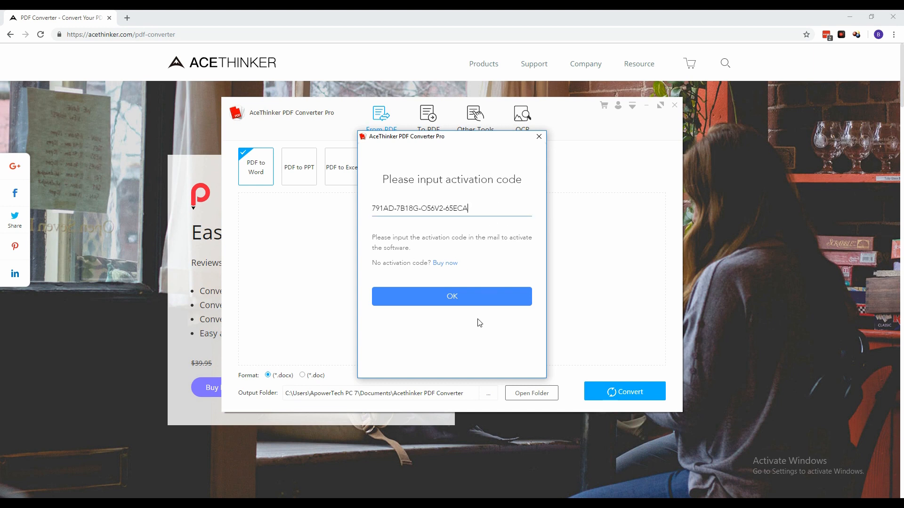
click(452, 296)
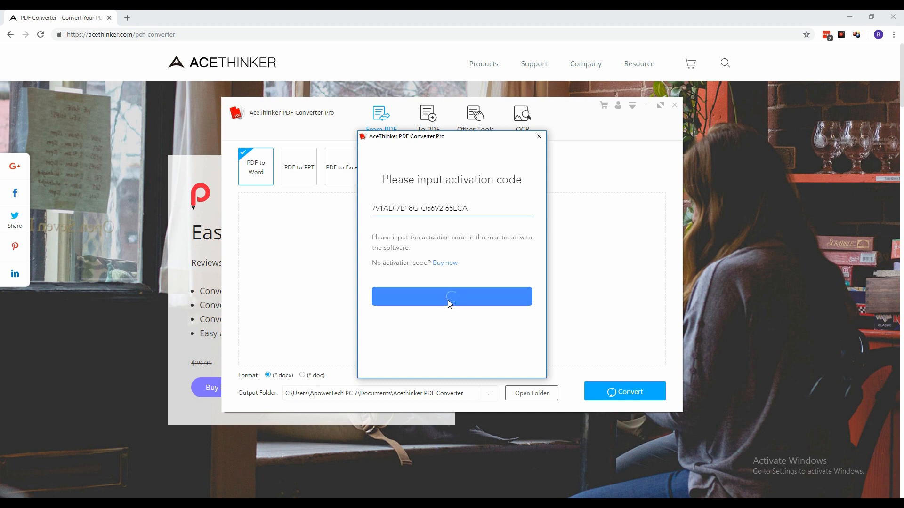
click(451, 296)
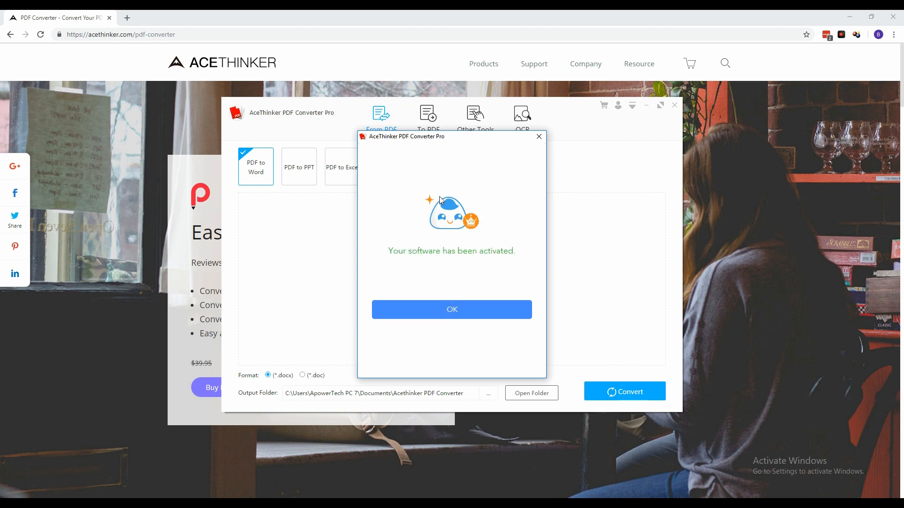
click(451, 309)
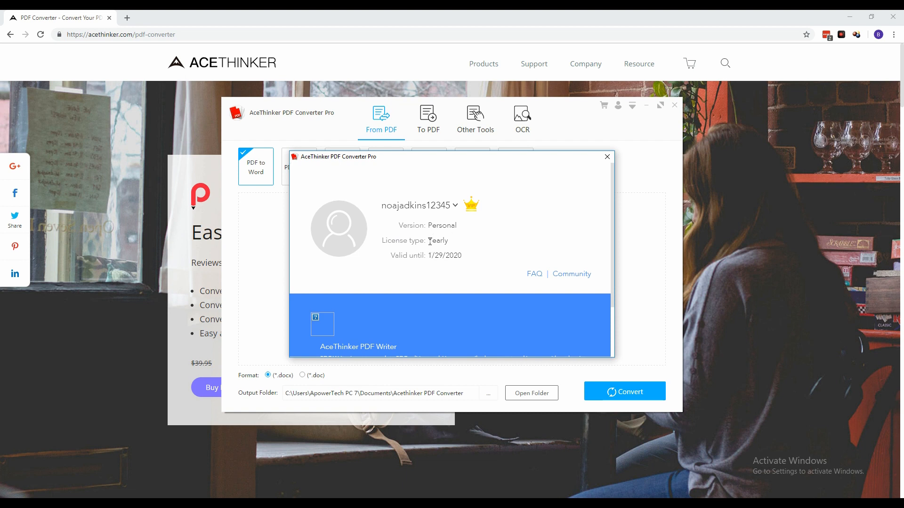
double_click(437, 241)
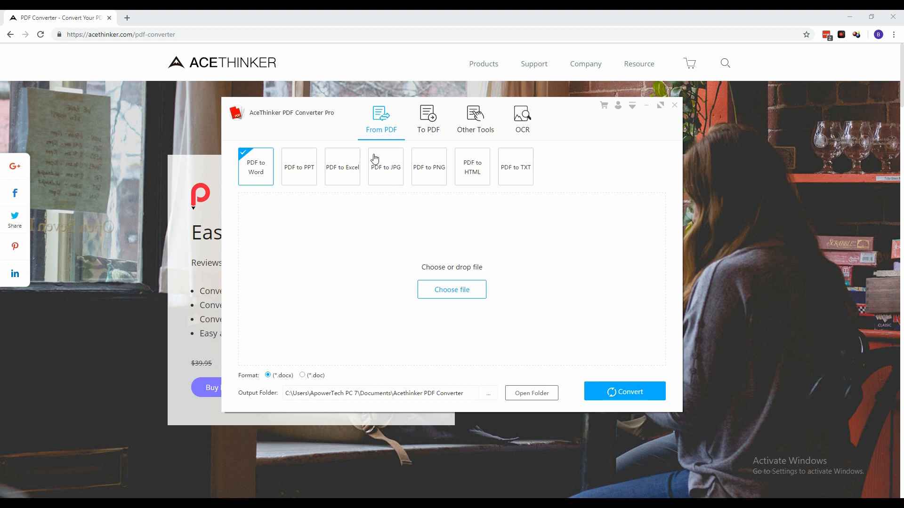
mouse_move(296, 185)
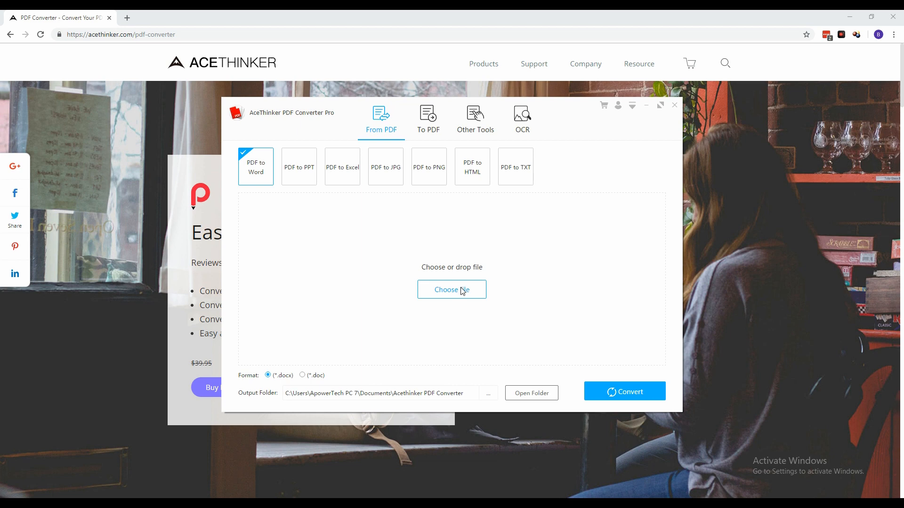
Load Harry Potter and the Sorcerer's Stone (7).pdf from the Acethinker PDF Converter folder.
click(452, 289)
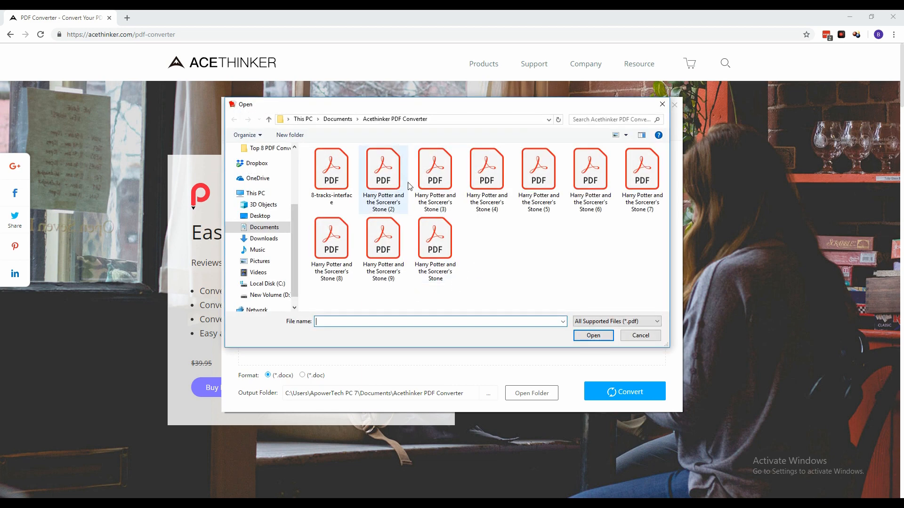
click(641, 170)
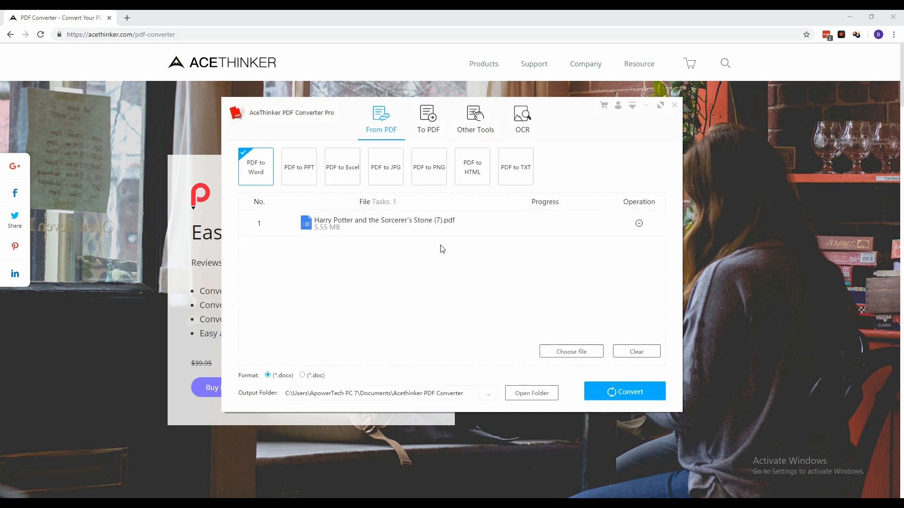
mouse_move(317, 242)
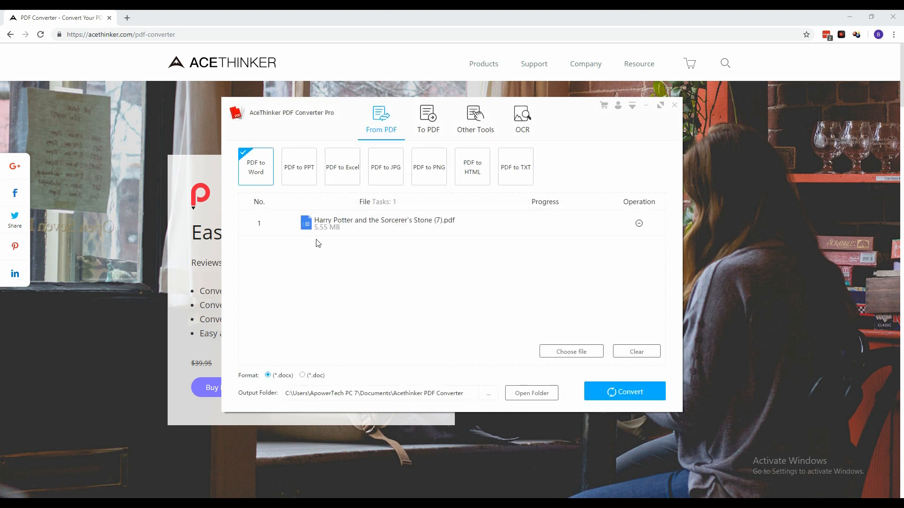
mouse_move(405, 381)
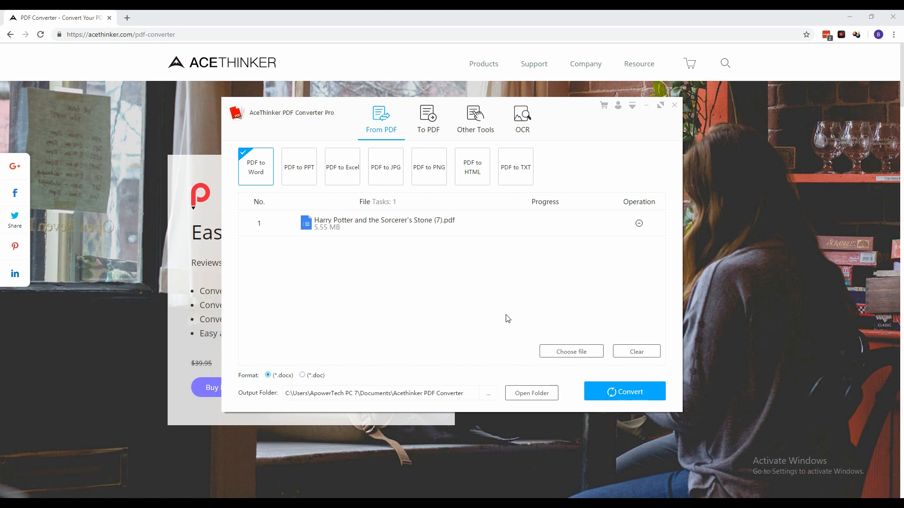
Convert the Harry Potter PDF to Word and open the output folder.
click(624, 391)
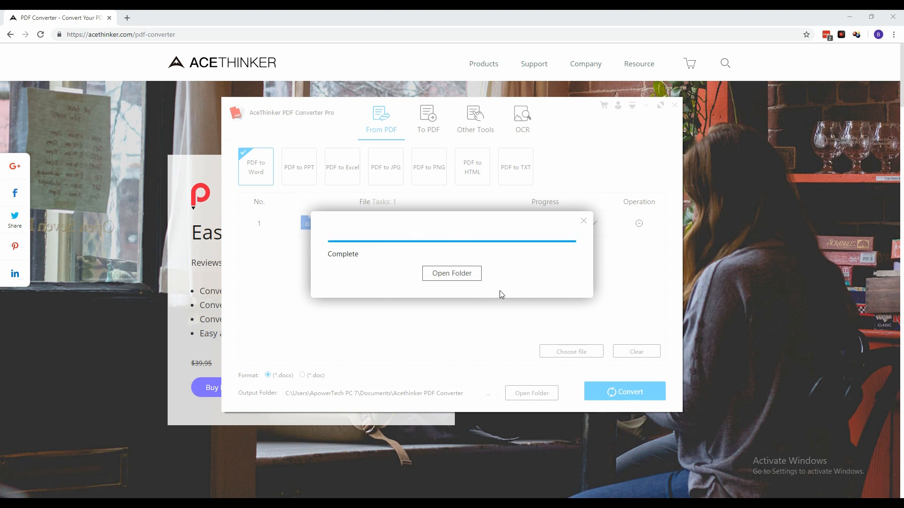
mouse_move(452, 273)
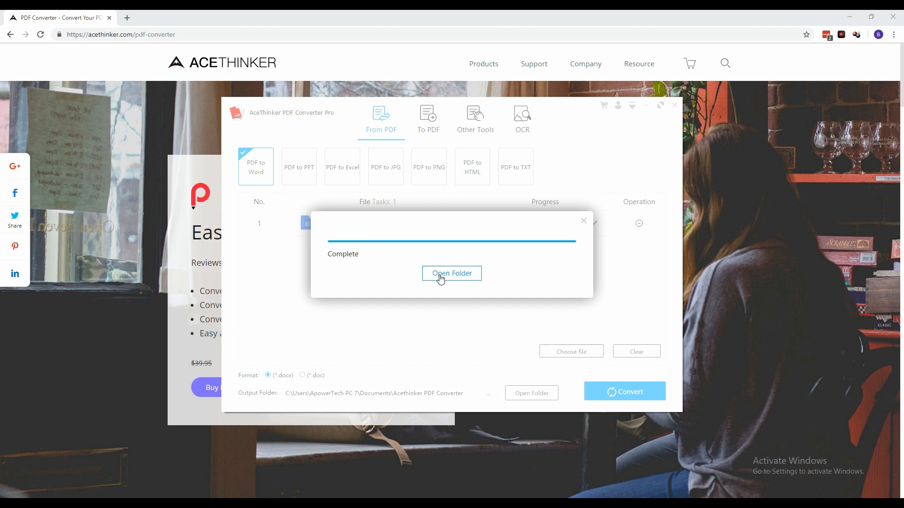
click(451, 273)
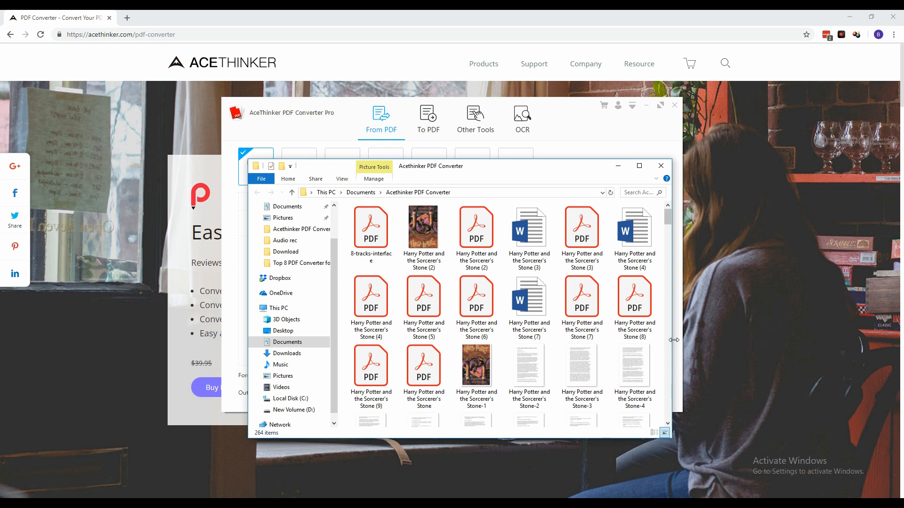
Select and right-click the converted Harry Potter and the Sorcerer's Stone (7) Word file.
click(529, 300)
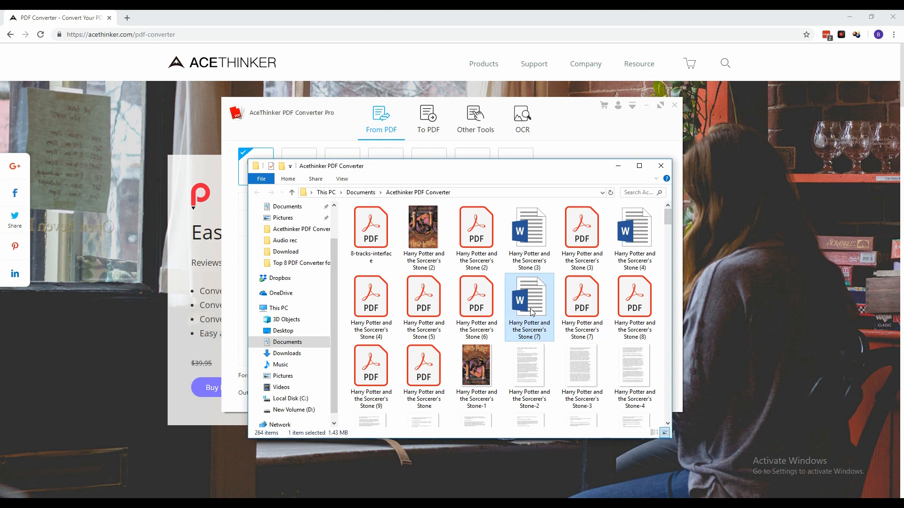
mouse_move(526, 311)
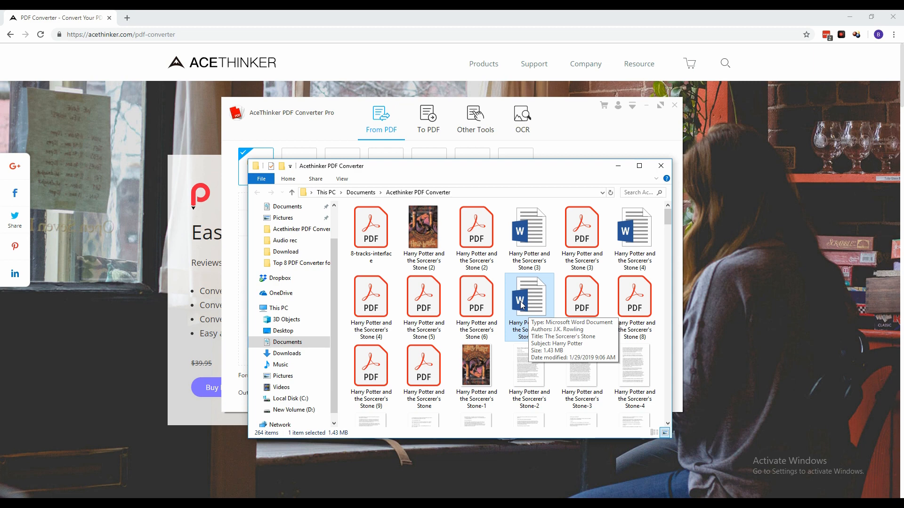
right_click(529, 305)
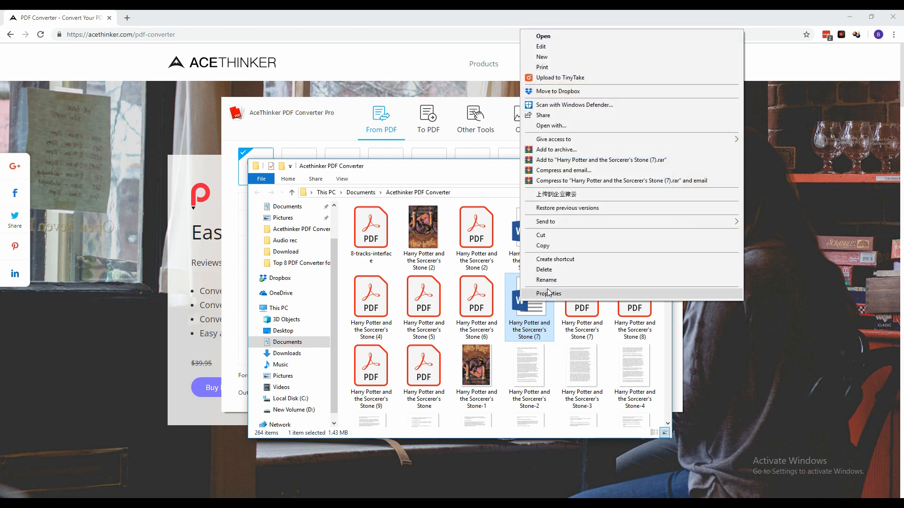